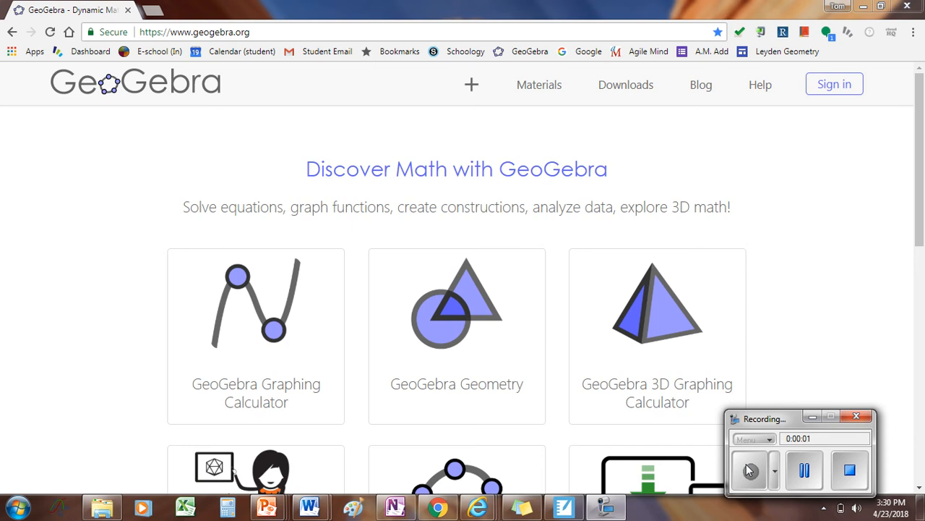
mouse_move(578, 321)
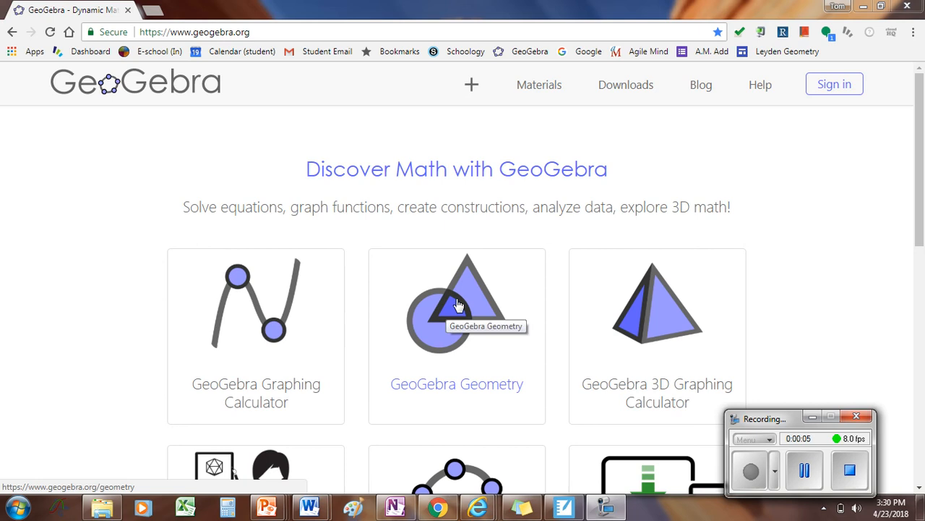
Step: Launch the GeoGebra Geometry app from the geogebra.org home page
left_click(457, 304)
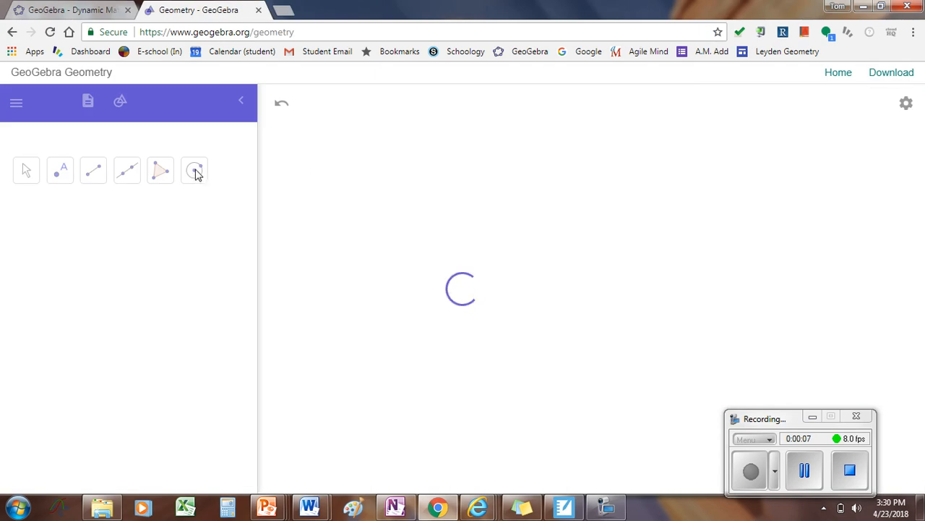
Step: Draw a circle centred at A through B and measure its area as 32.2
left_click(193, 170)
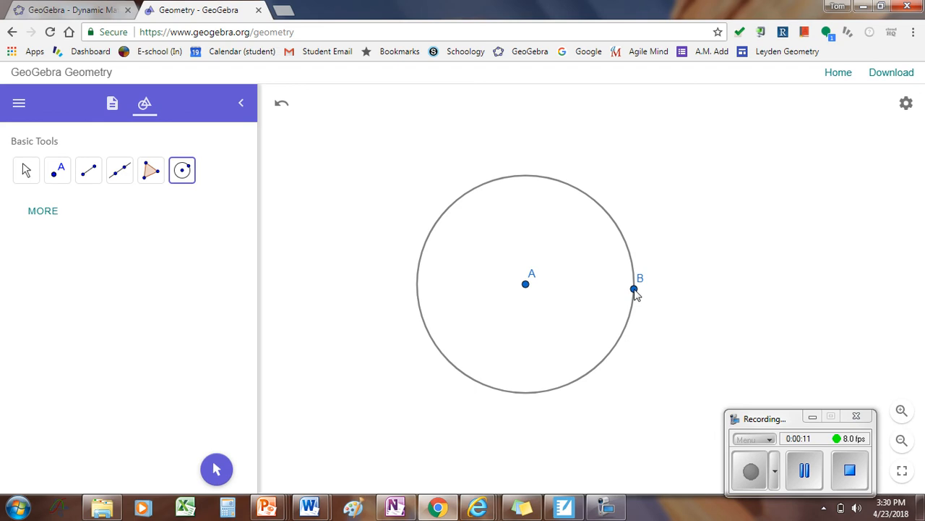
mouse_move(44, 210)
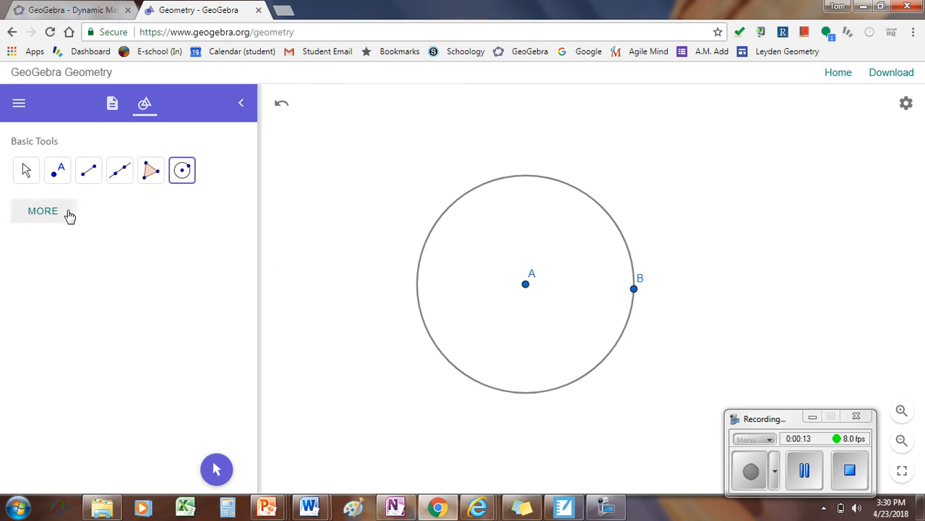
left_click(43, 211)
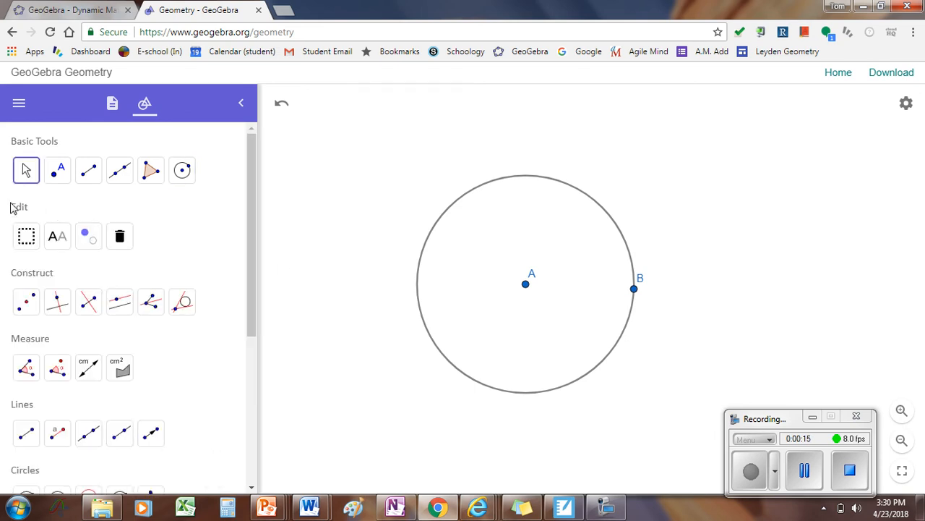
scroll("down", 3)
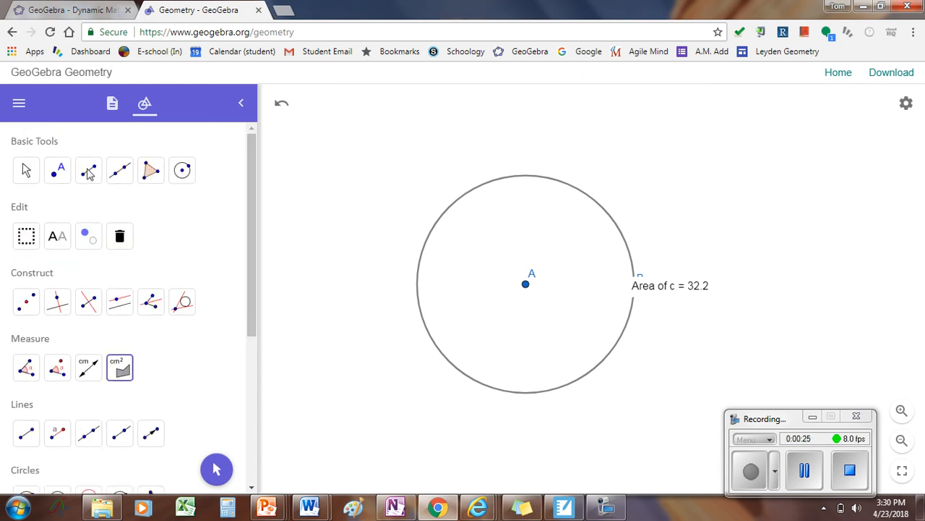
Step: Drag point B outward until the circle's area label reads 49.9
left_click(26, 170)
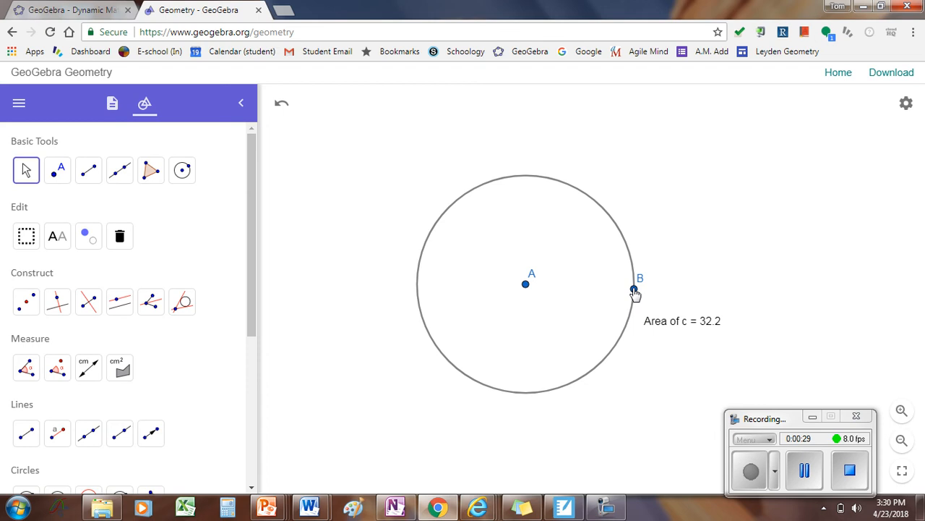
left_click_drag(635, 293, 675, 269)
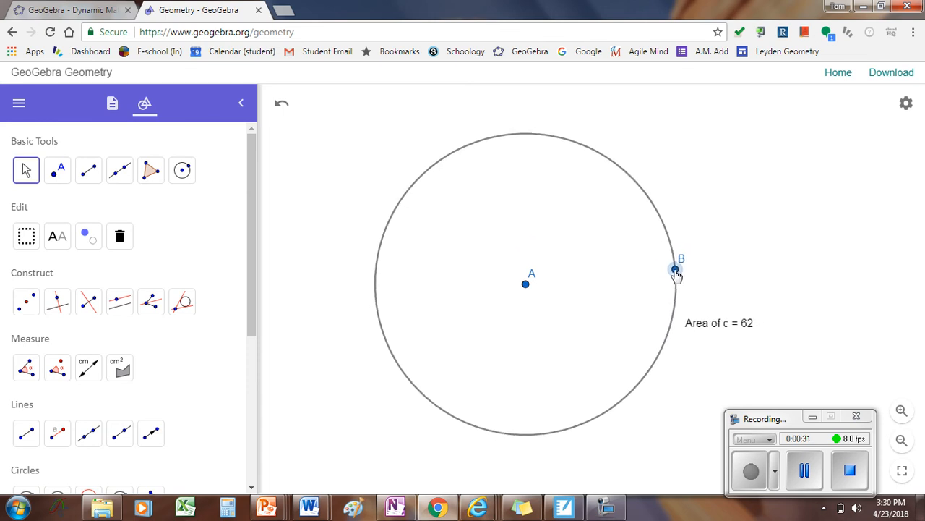
left_click_drag(676, 269, 658, 269)
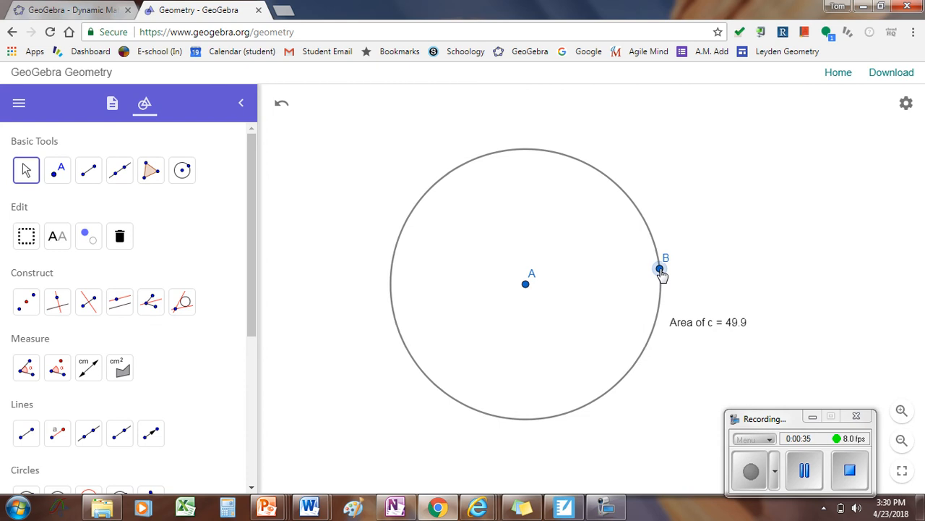
left_click_drag(660, 269, 663, 269)
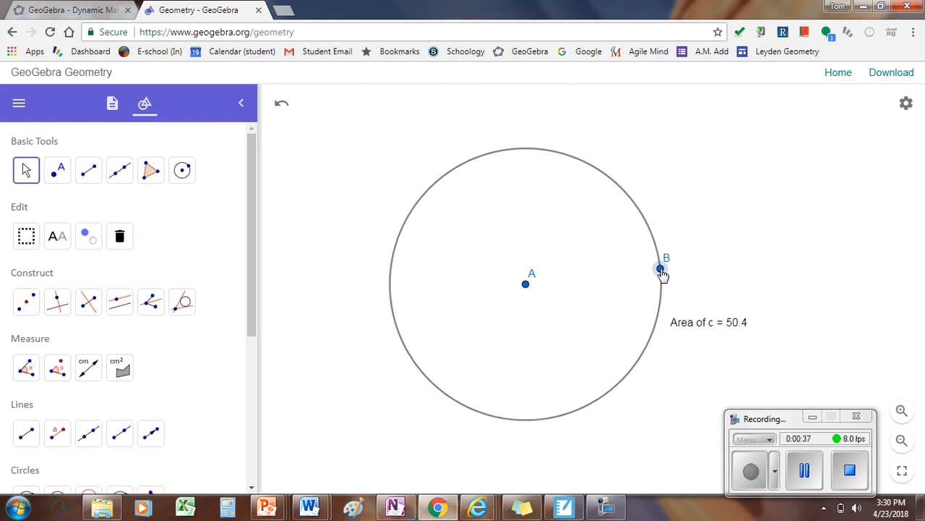
left_click_drag(661, 270, 659, 268)
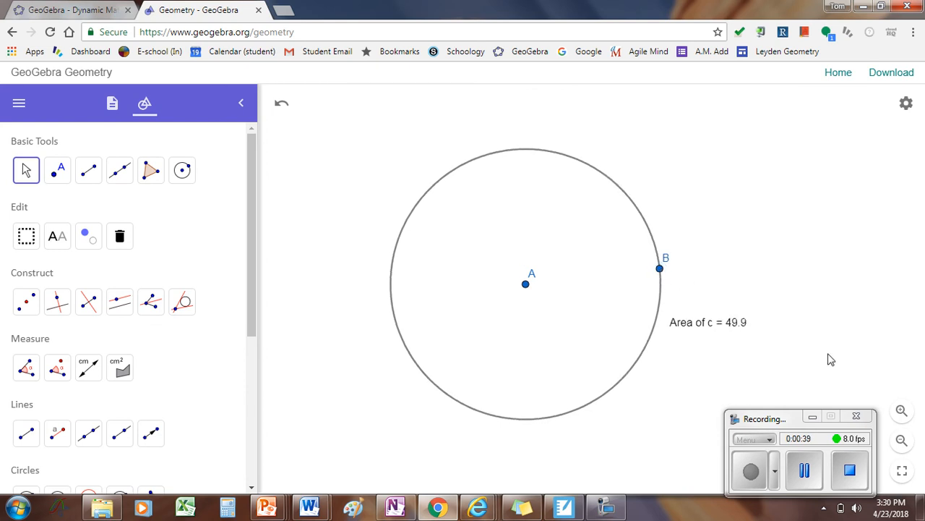
mouse_move(717, 353)
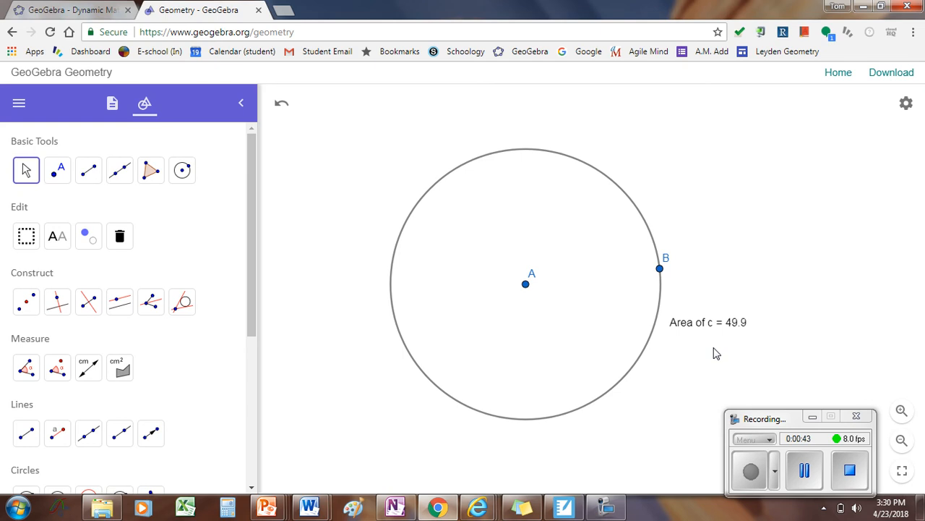
mouse_move(172, 127)
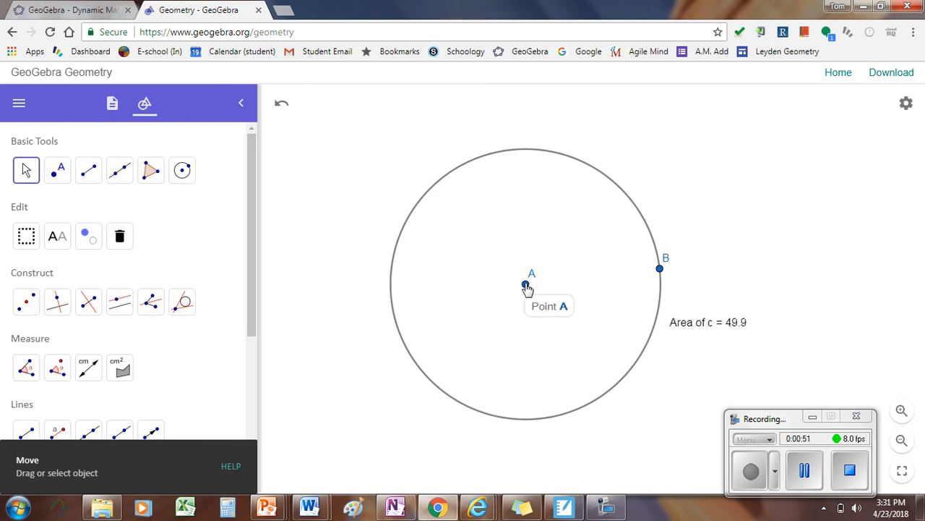
right_click(525, 283)
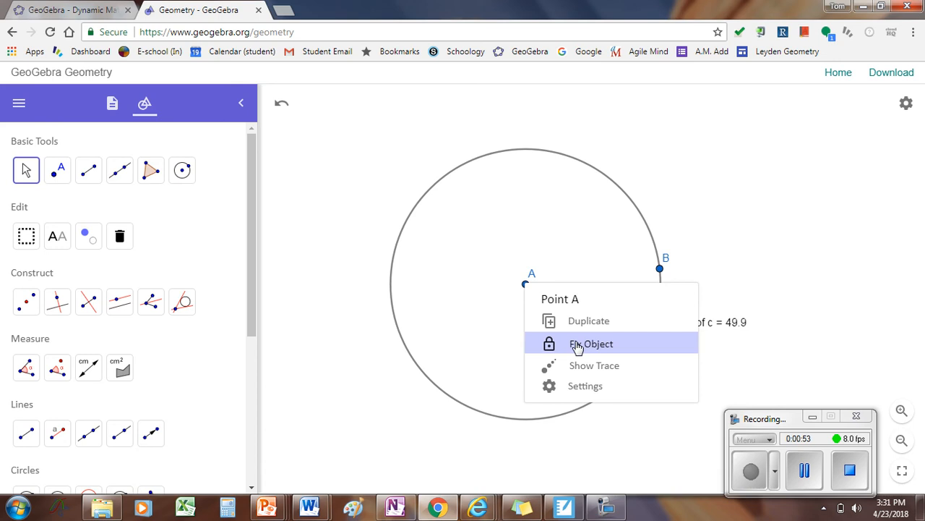
right_click(659, 269)
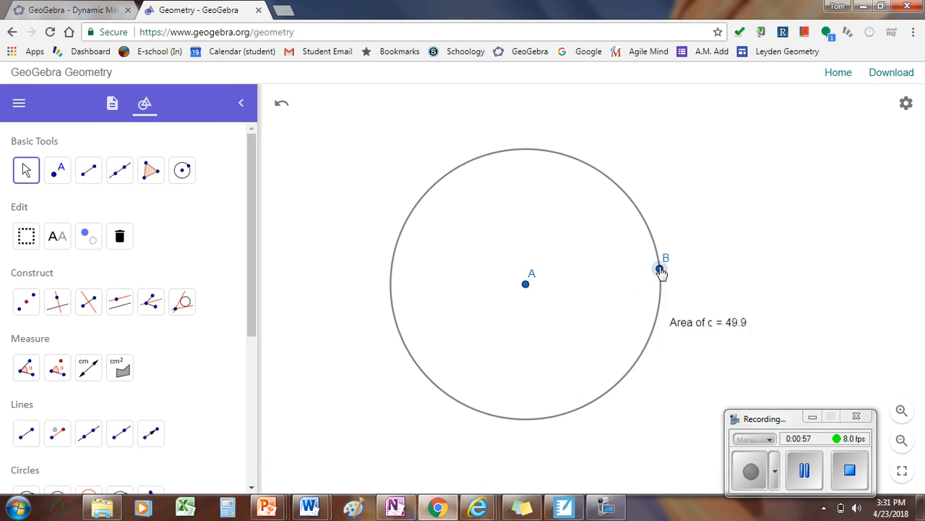
mouse_move(589, 251)
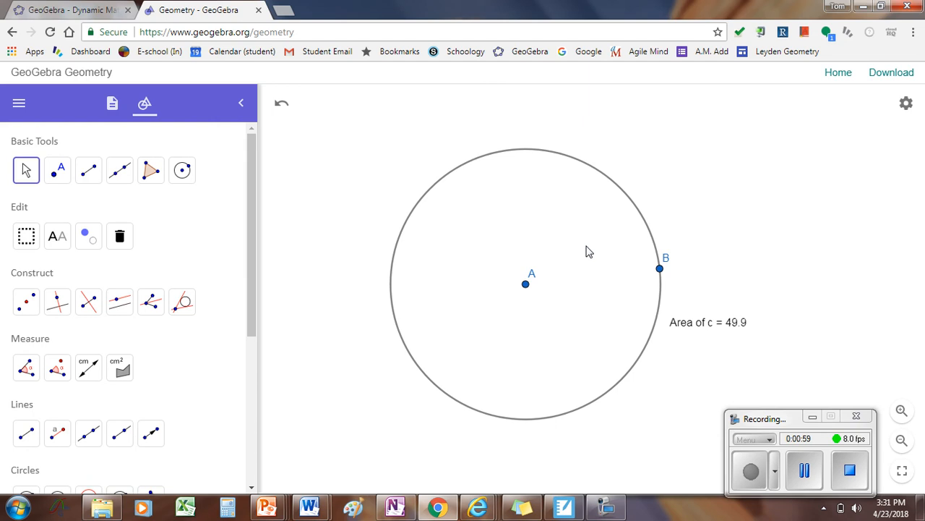
mouse_move(660, 355)
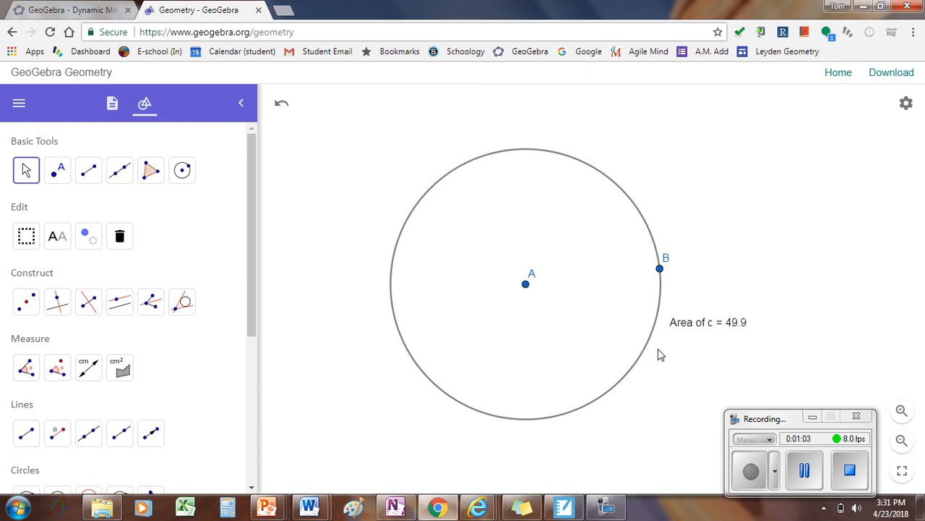
Step: Place a new point C on the circle's upper edge
left_click(89, 170)
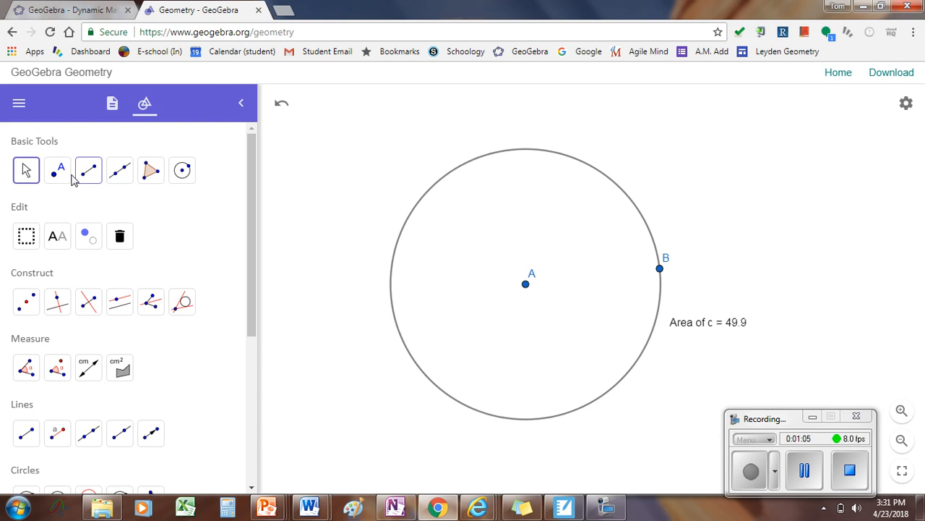
mouse_move(58, 169)
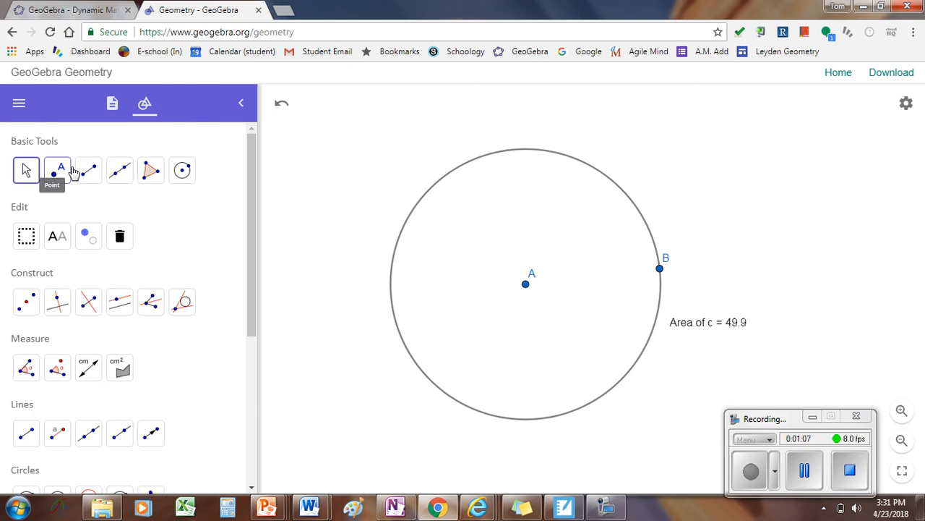
left_click(57, 170)
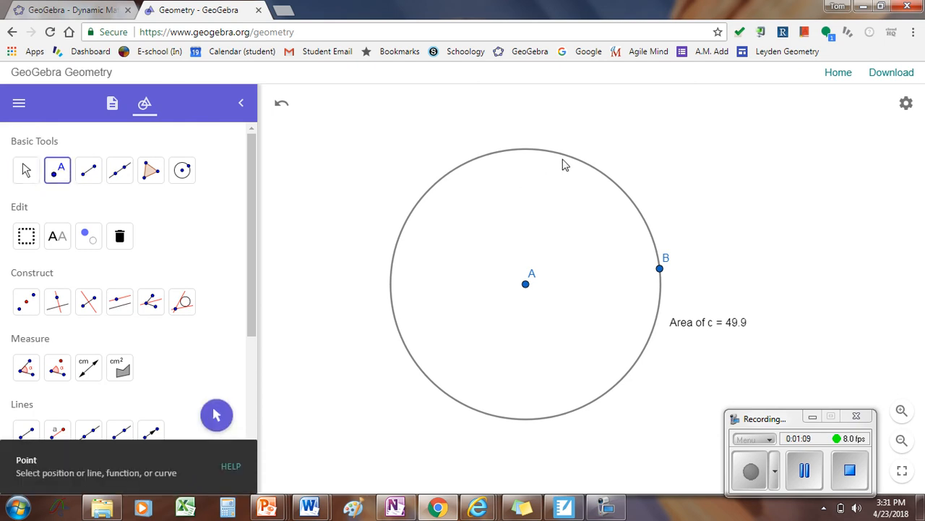
left_click(566, 155)
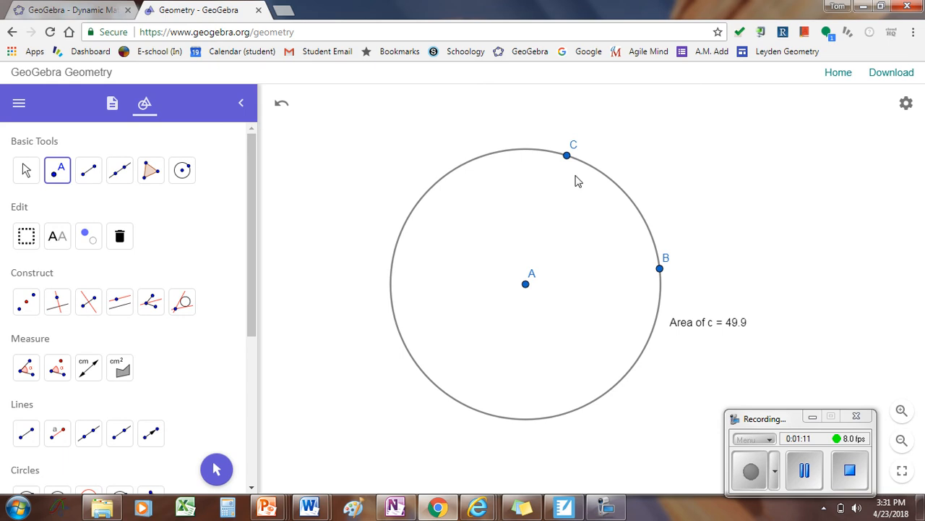
mouse_move(577, 247)
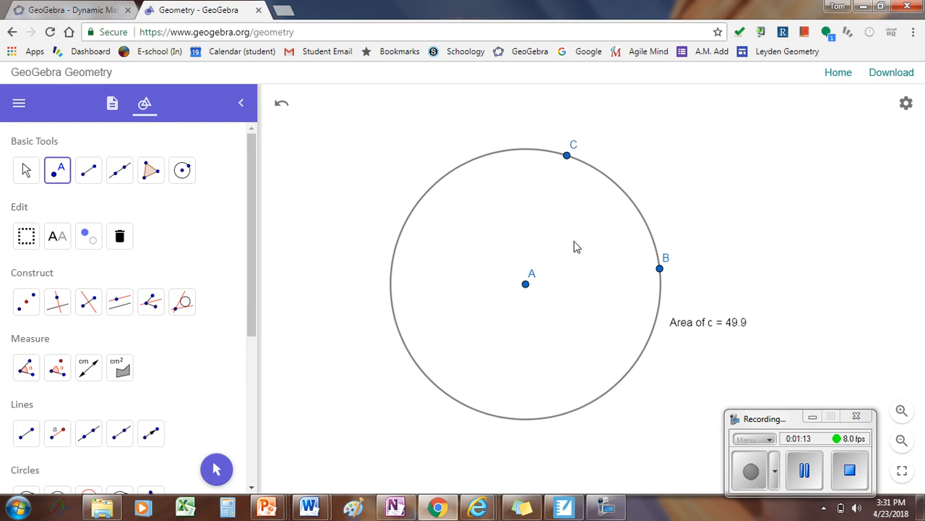
mouse_move(259, 197)
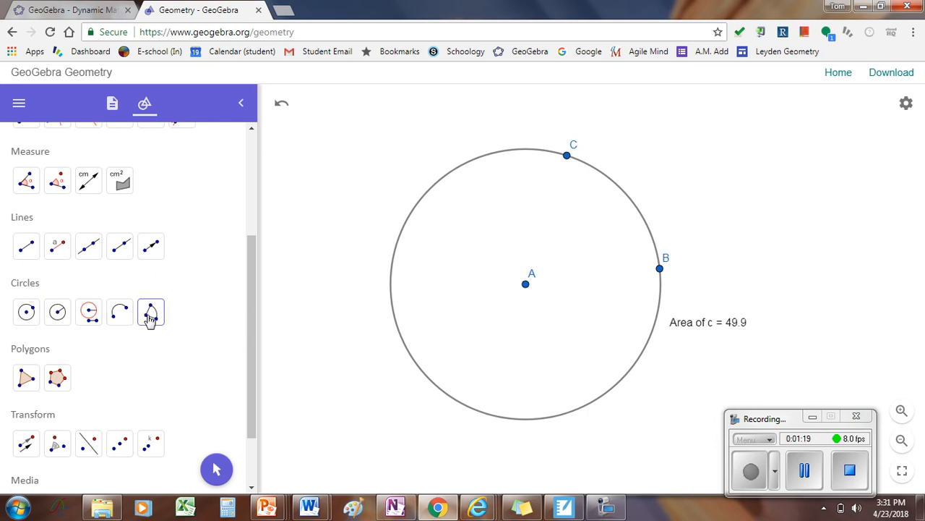
mouse_move(151, 312)
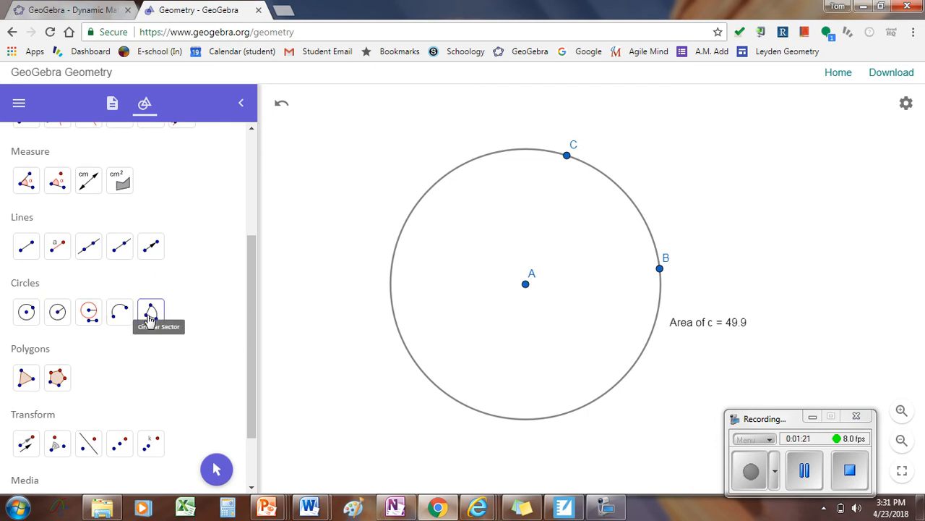
Step: Create a shaded circular sector with centre A spanning from B to C
left_click(151, 311)
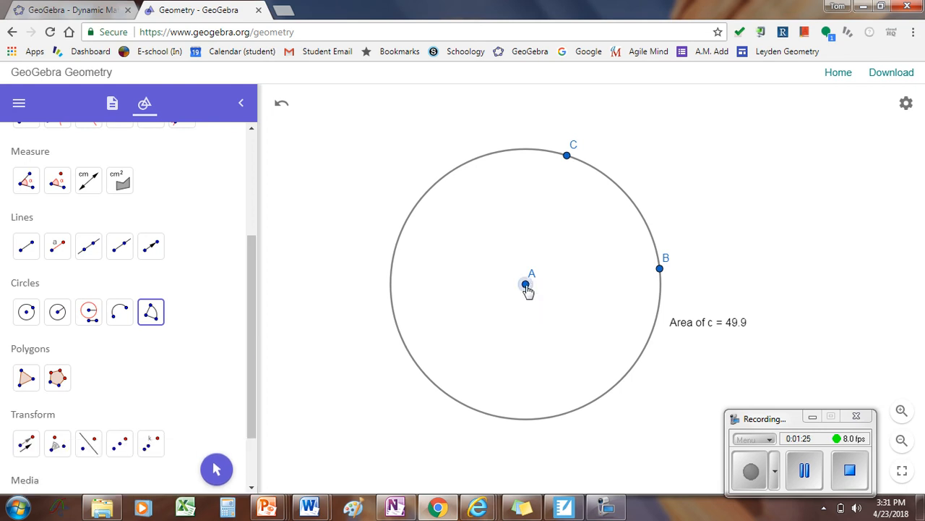
left_click(567, 155)
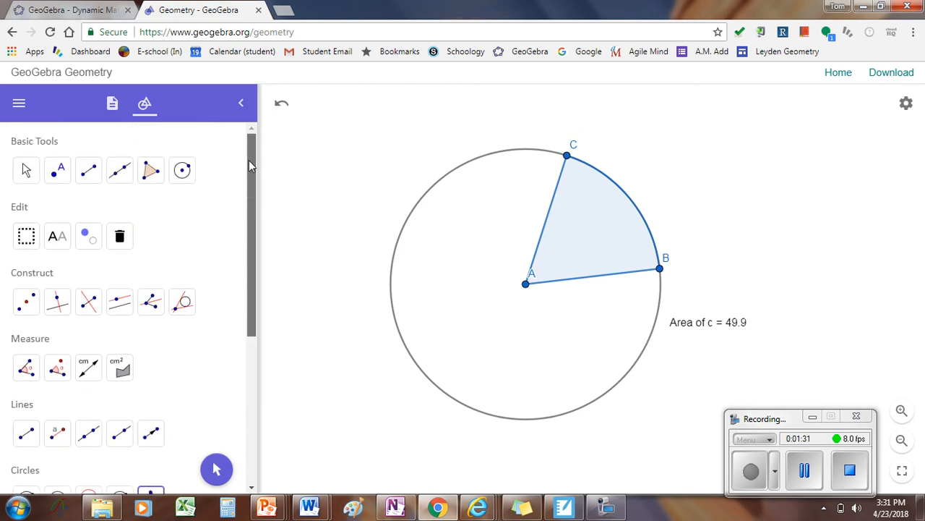
left_click(25, 170)
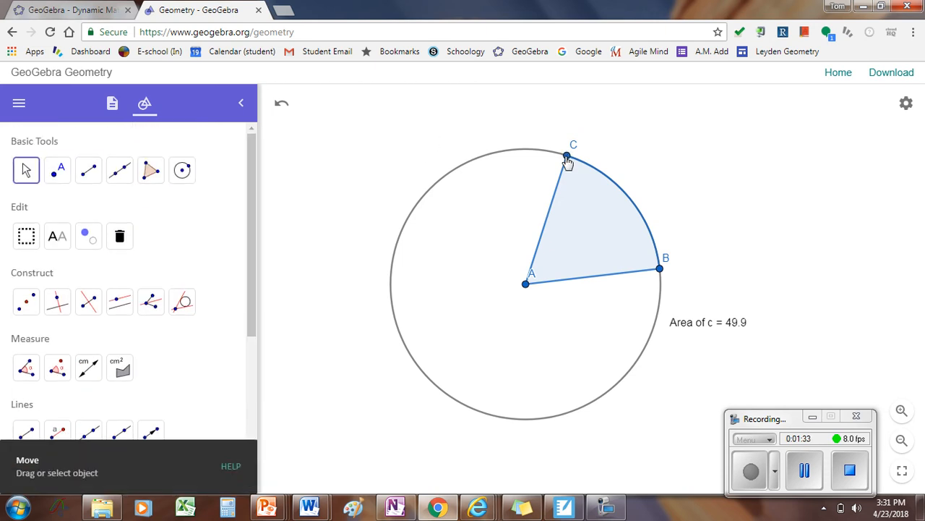
left_click_drag(566, 157, 587, 164)
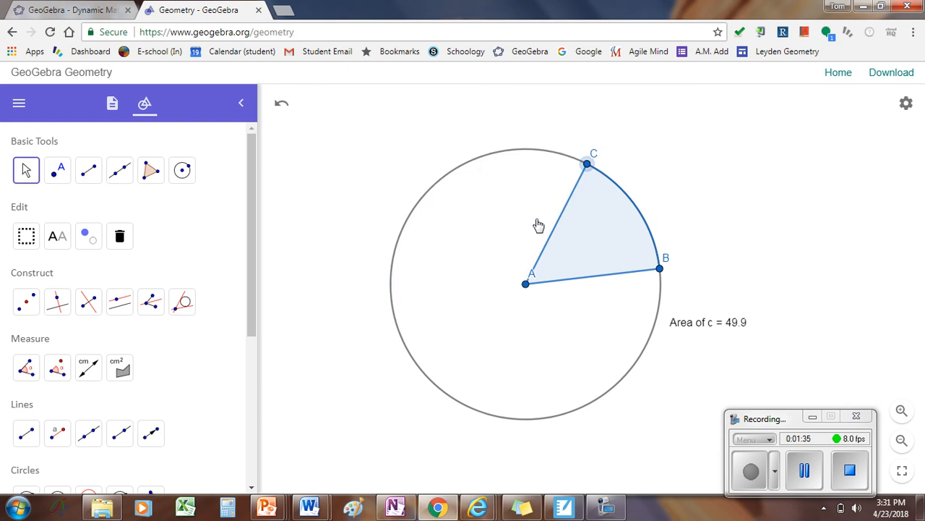
left_click_drag(587, 164, 576, 159)
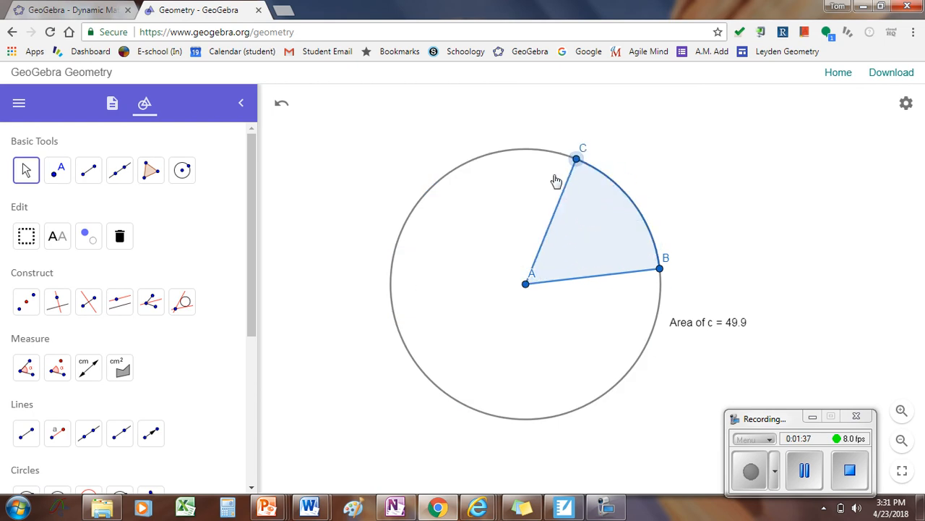
left_click_drag(577, 158, 549, 152)
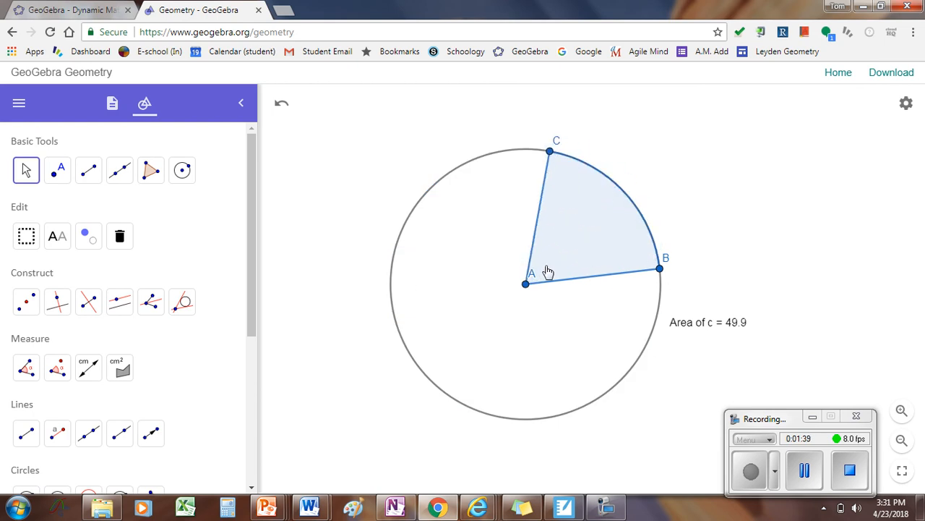
mouse_move(546, 264)
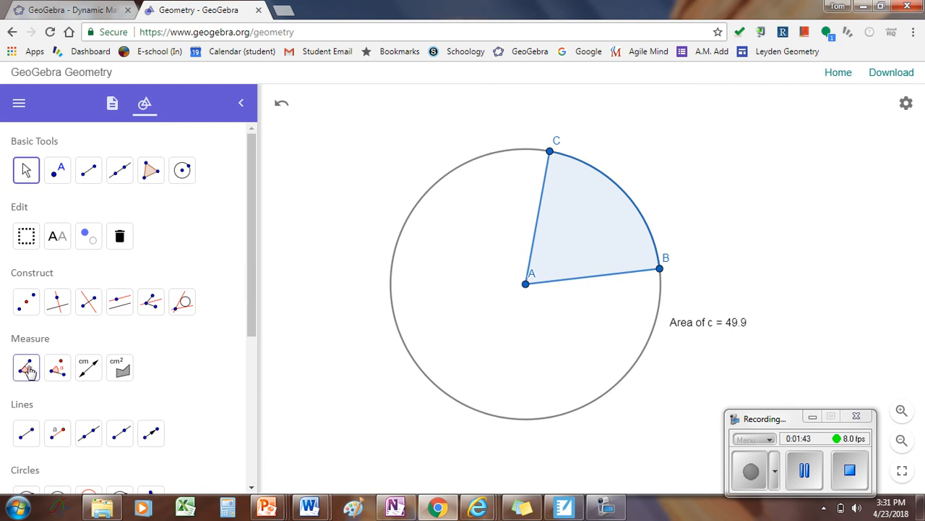
Step: Measure angle CAB at the sector's centre and drag C to watch it update
left_click(26, 367)
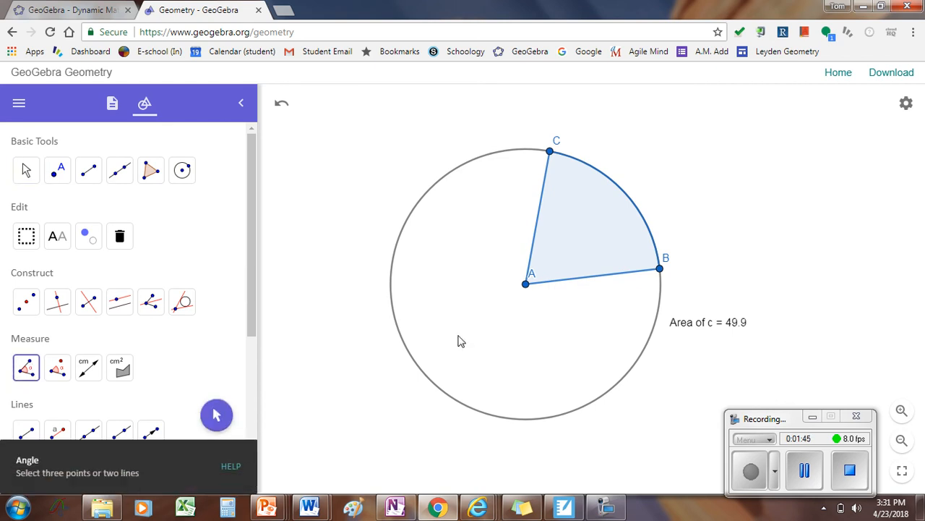
mouse_move(659, 271)
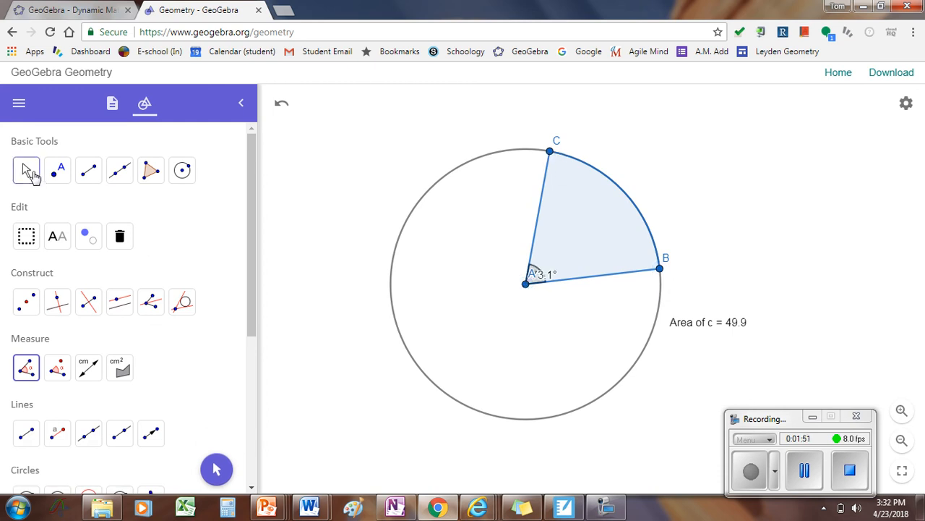
left_click_drag(549, 152, 394, 251)
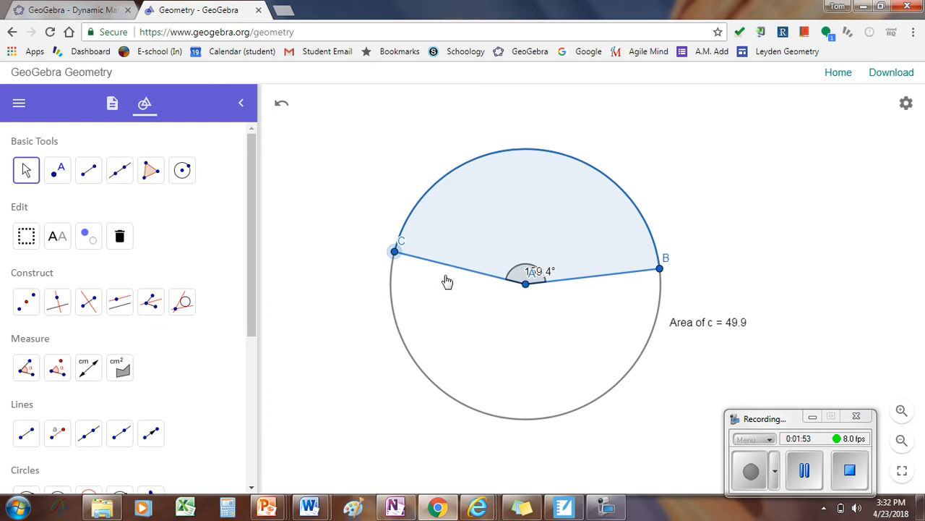
left_click_drag(394, 251, 392, 269)
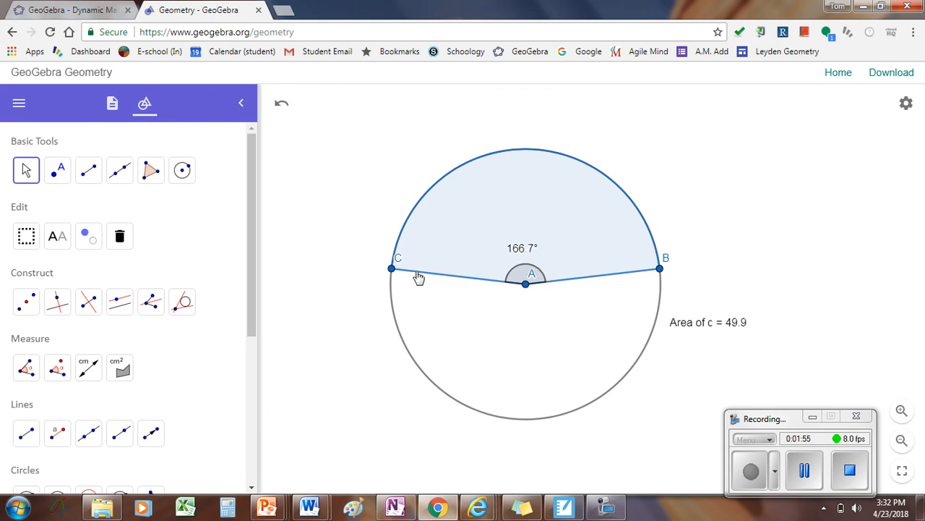
left_click_drag(392, 269, 623, 190)
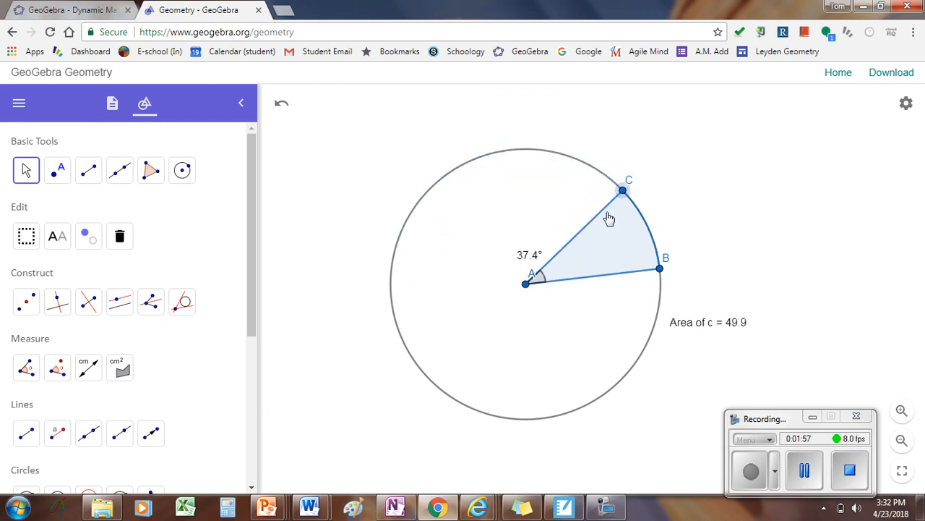
left_click_drag(622, 190, 401, 336)
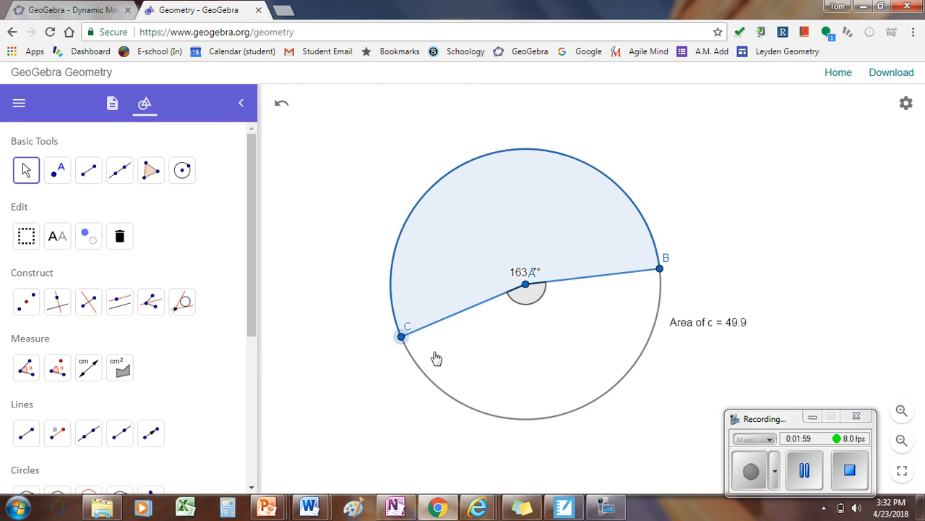
Step: Sweep point C around the circle, leaving the sector angle at 107.7°
left_click_drag(401, 336, 659, 271)
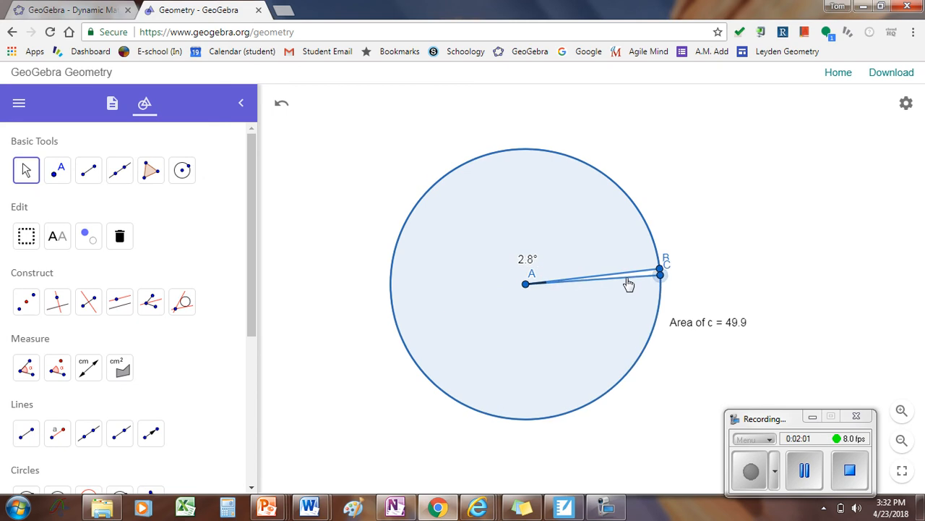
left_click_drag(660, 273, 659, 270)
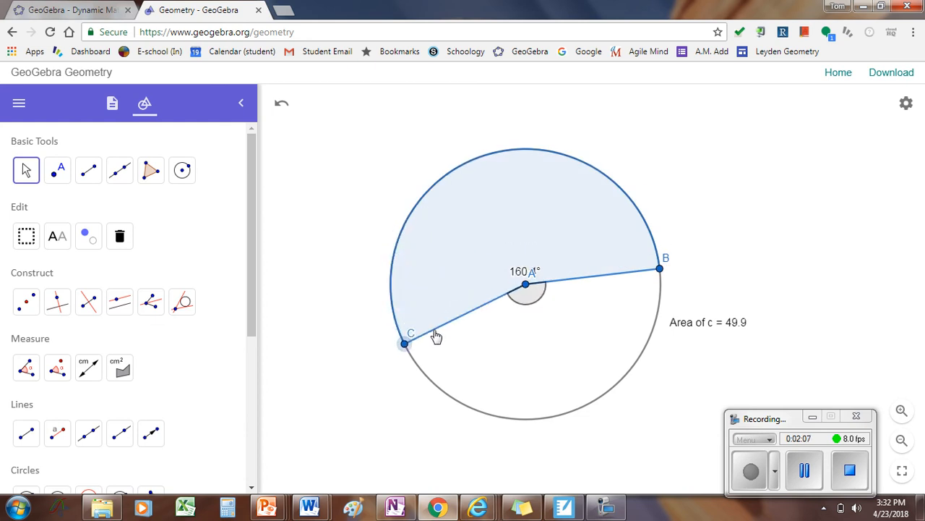
left_click_drag(403, 343, 633, 202)
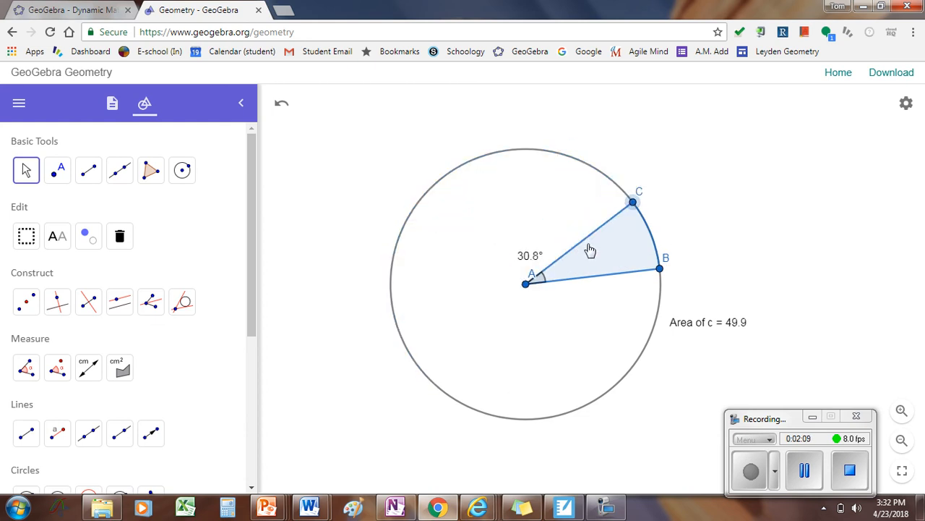
left_click_drag(632, 201, 475, 161)
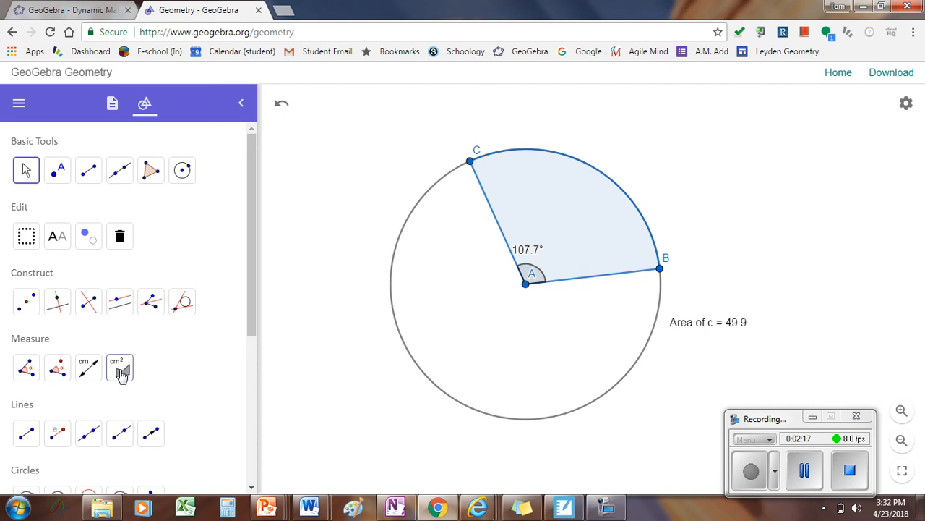
Step: Measure the sector's own area and place its label beside the arc
left_click(120, 368)
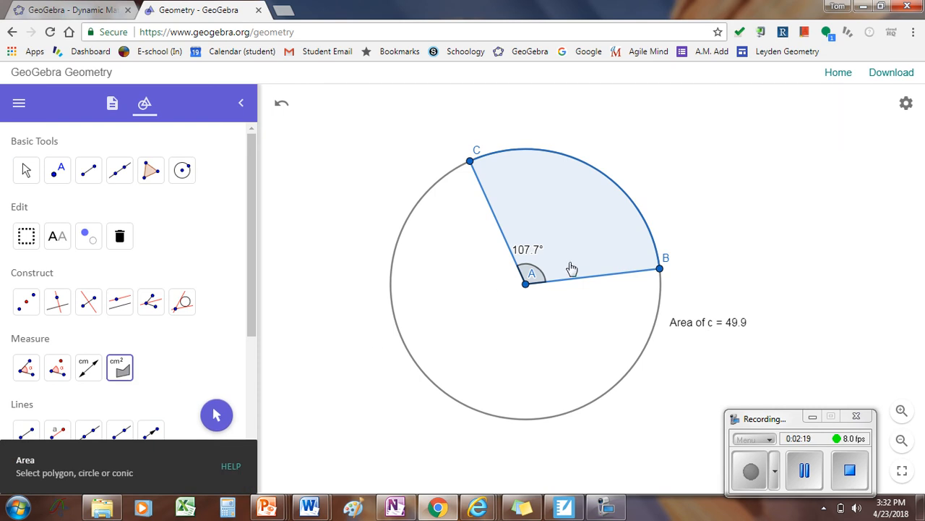
mouse_move(592, 247)
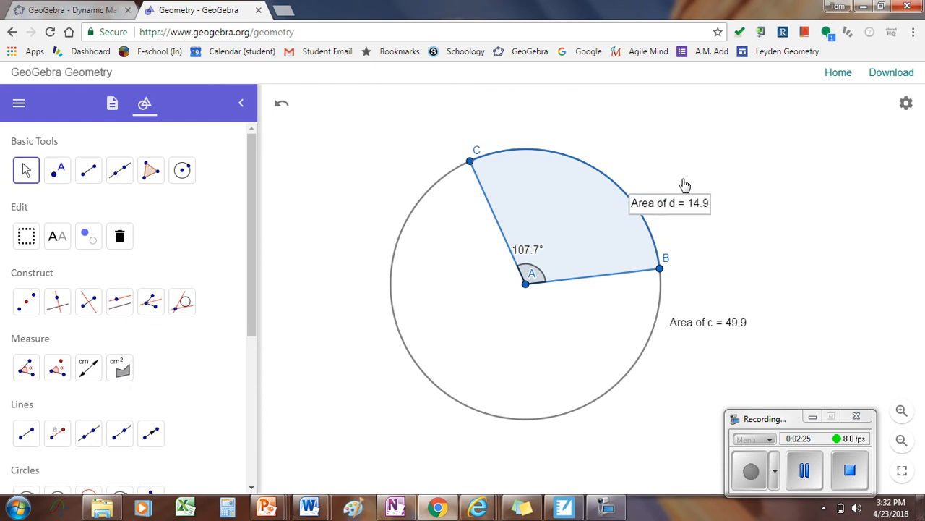
left_click_drag(470, 162, 535, 152)
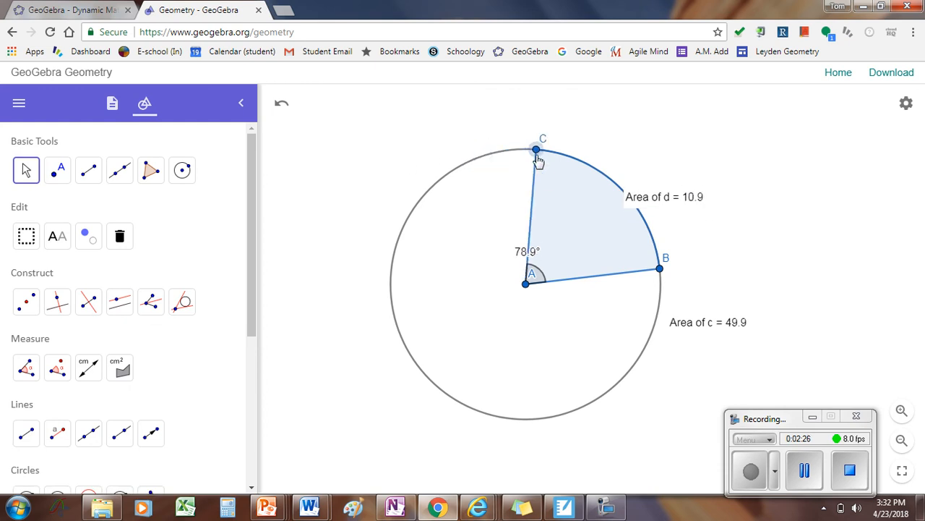
left_click_drag(535, 150, 655, 252)
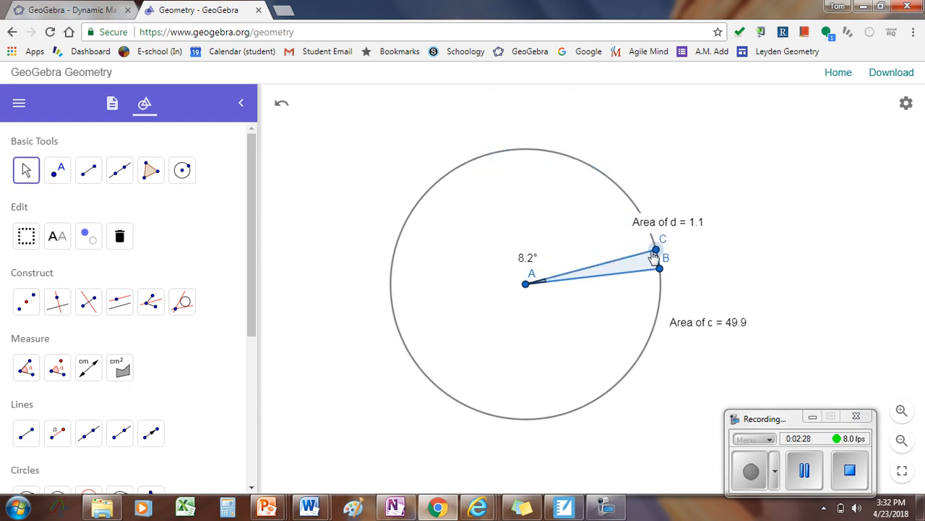
left_click_drag(658, 258, 658, 249)
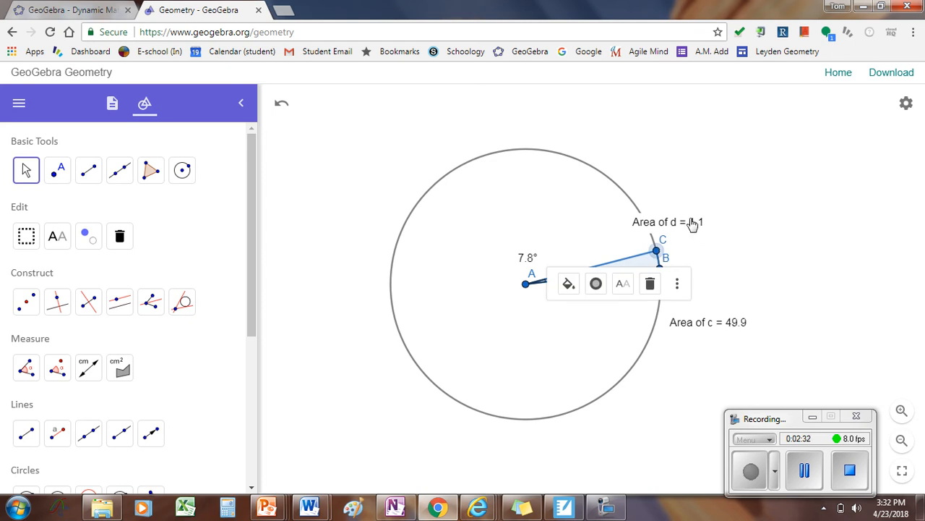
left_click_drag(657, 250, 462, 165)
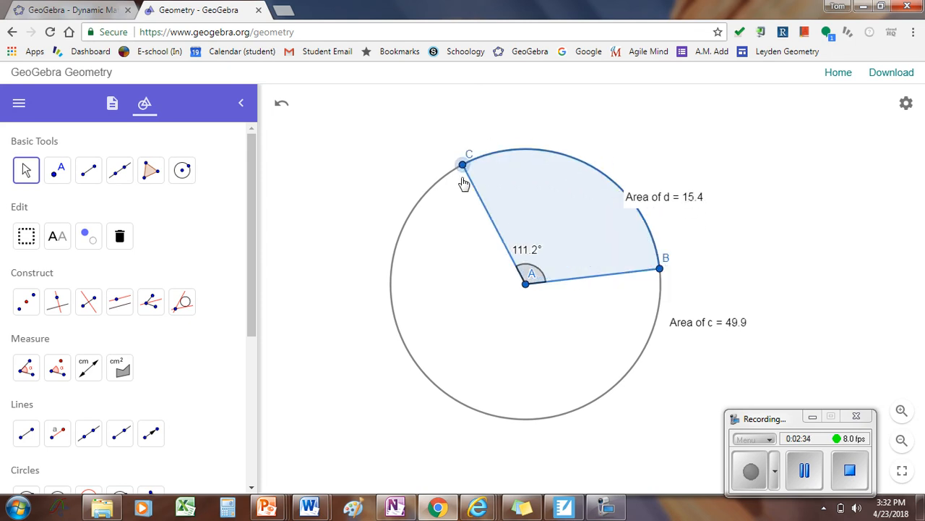
Step: Move C around to B and back to the top, the sector area ending at 9.8 at 70.4°
left_click_drag(468, 165, 618, 382)
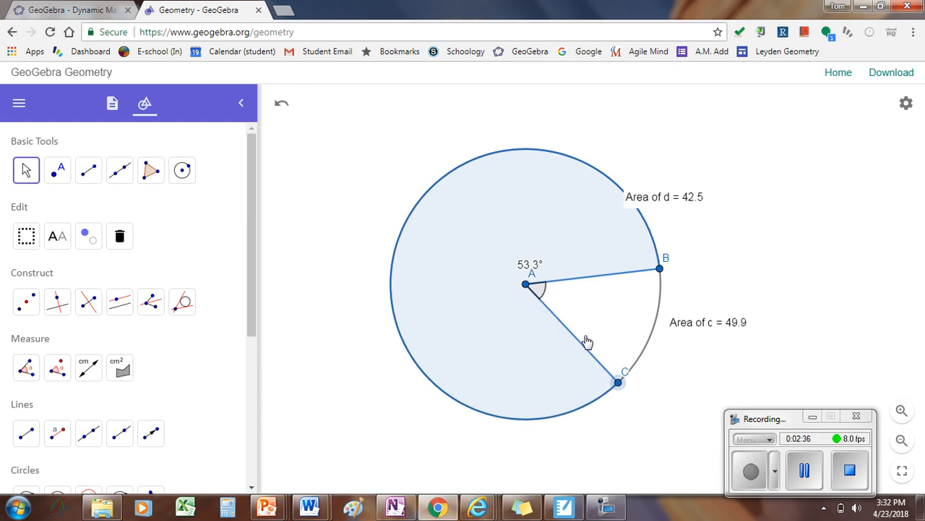
left_click_drag(618, 383, 660, 286)
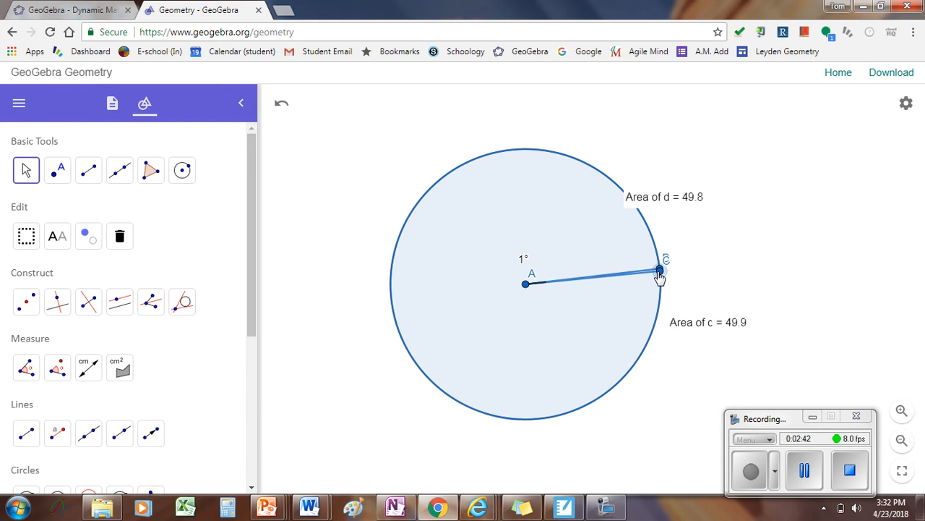
left_click_drag(658, 273, 658, 273)
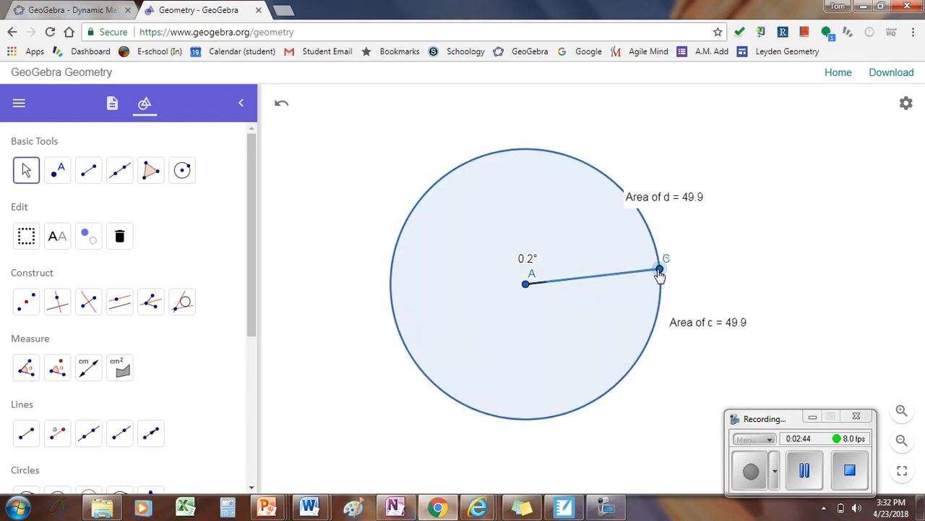
left_click_drag(658, 271, 555, 152)
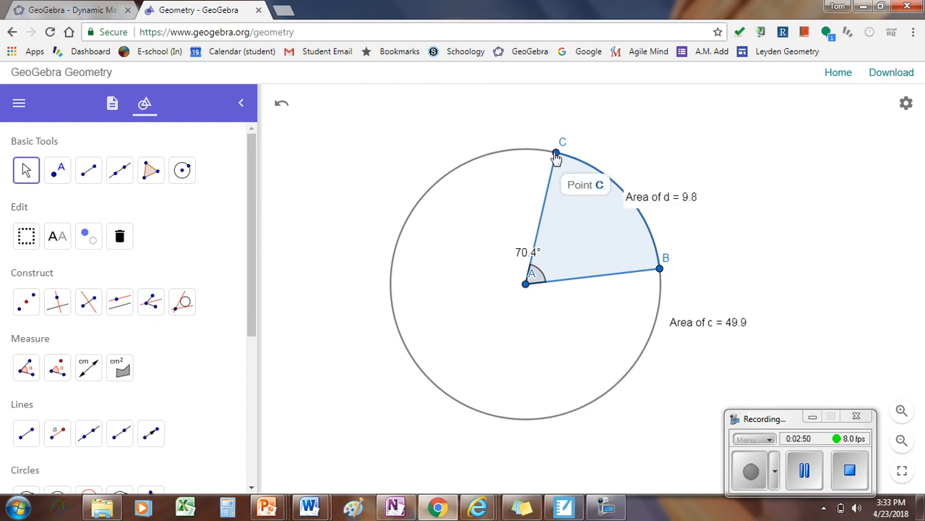
Step: Turn on Animation for point C so it travels around the circle automatically
right_click(556, 154)
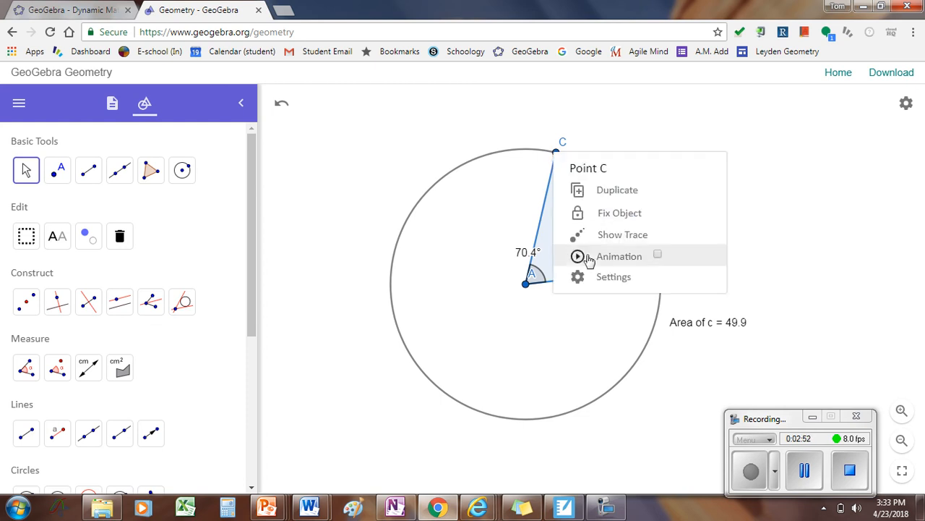
mouse_move(627, 260)
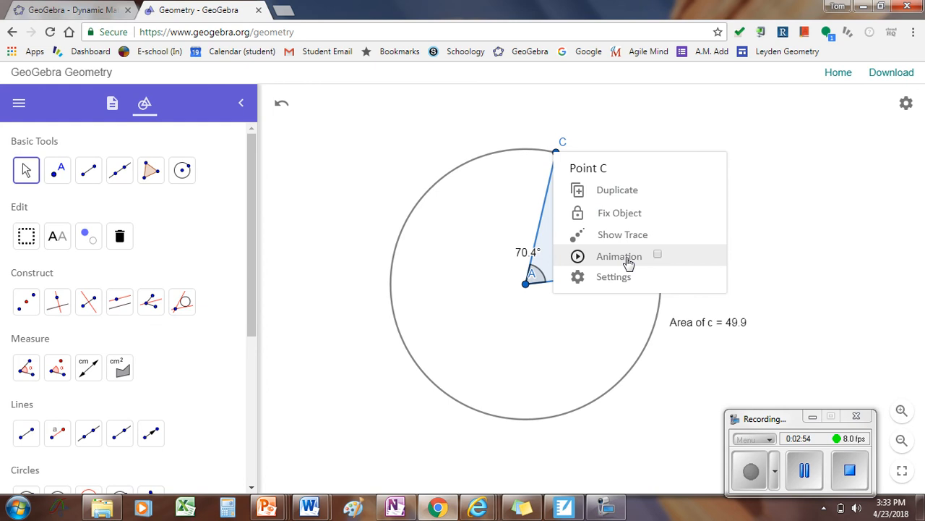
left_click(619, 256)
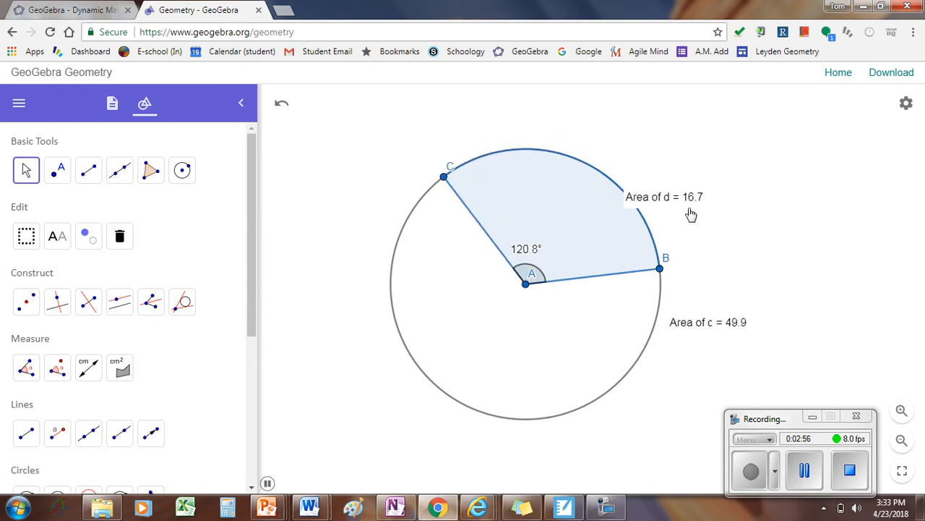
left_click_drag(443, 177, 400, 331)
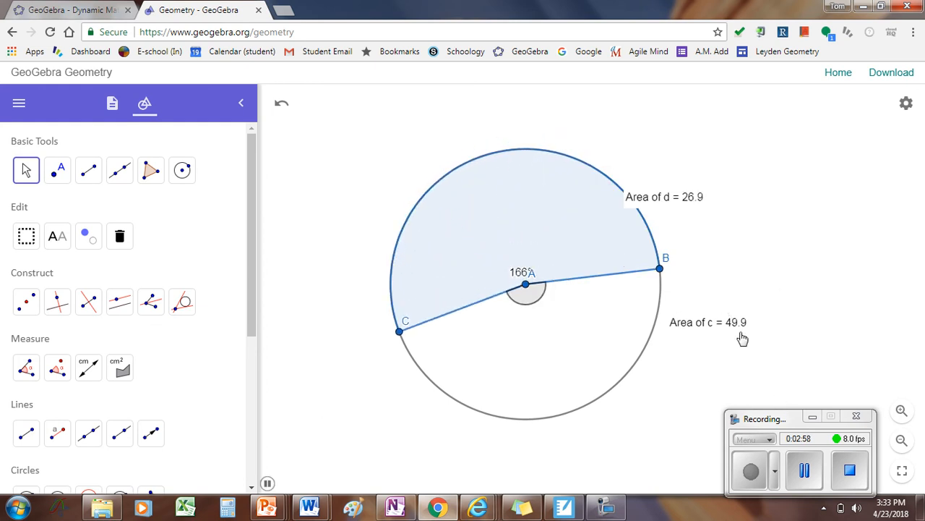
left_click_drag(401, 331, 531, 418)
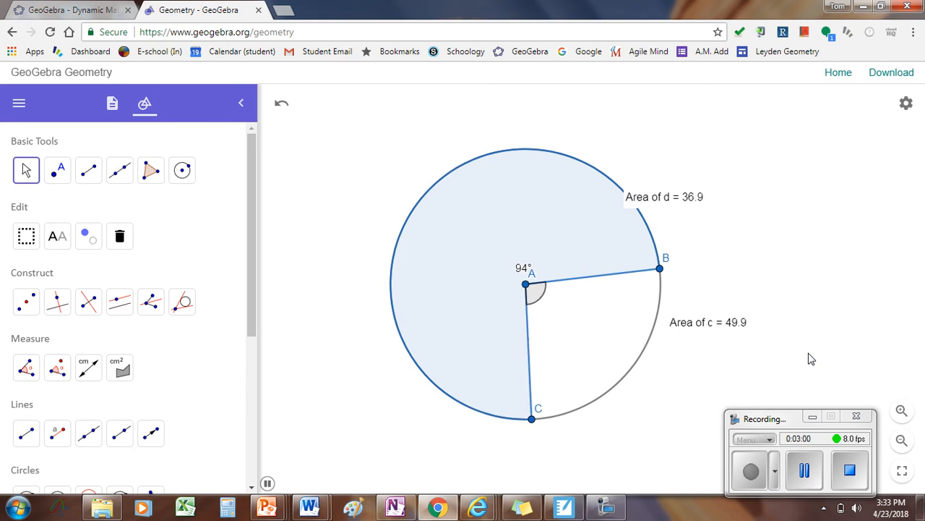
left_click_drag(532, 418, 656, 317)
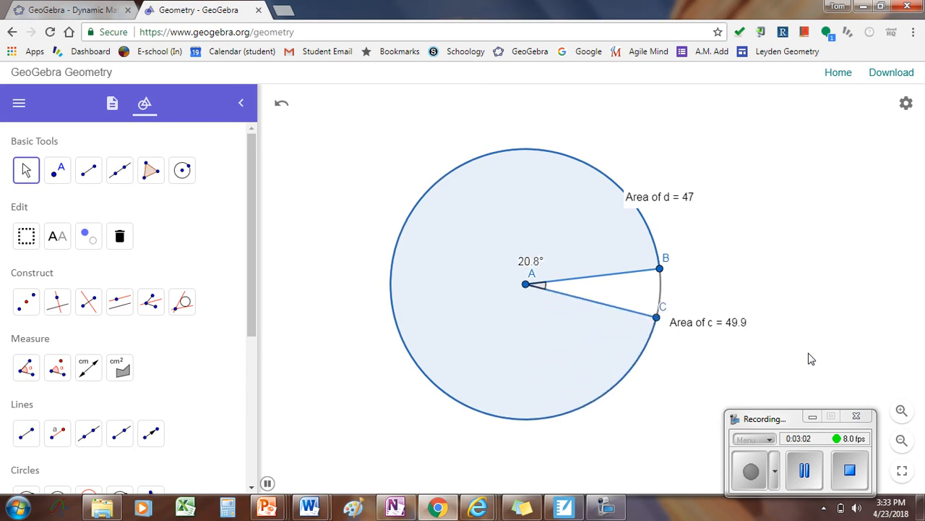
left_click_drag(654, 317, 595, 168)
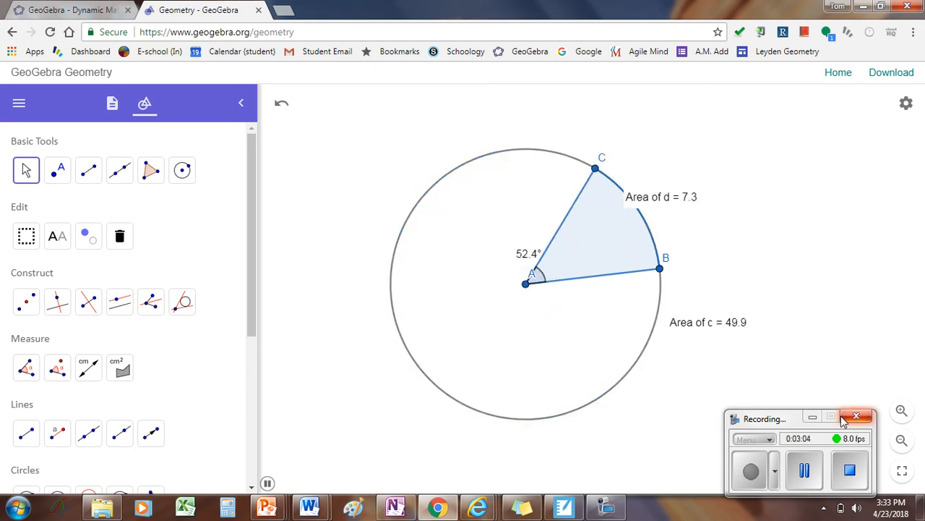